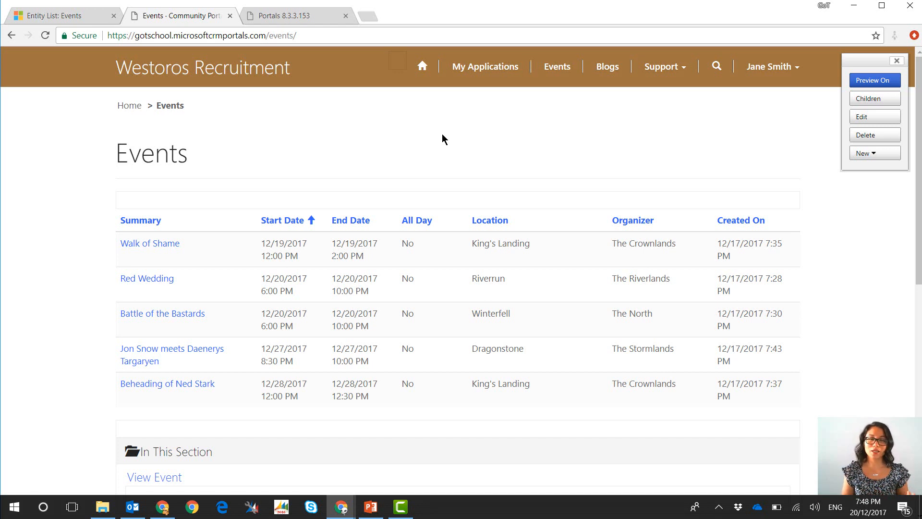
pyautogui.moveTo(37, 21)
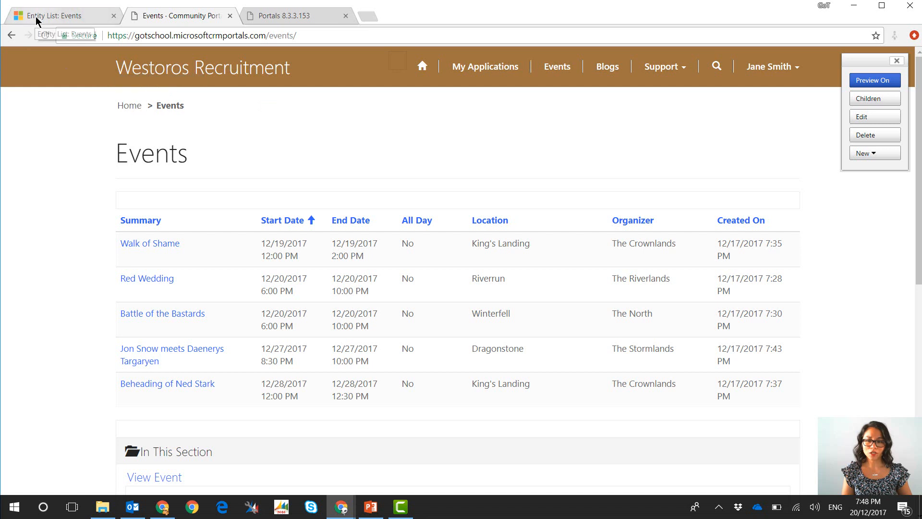
# Step: Switch to the Entity List: Events record and jump to its Calendar View section
pyautogui.click(874, 117)
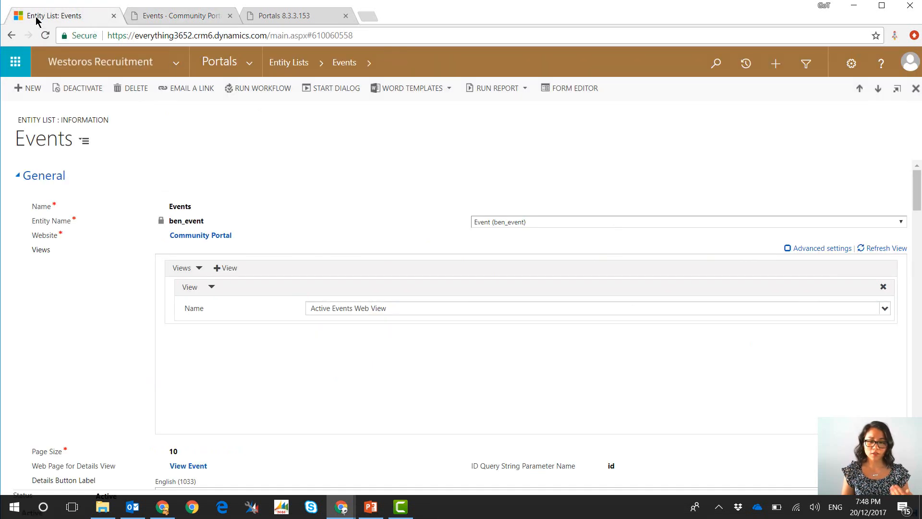
pyautogui.moveTo(84, 139)
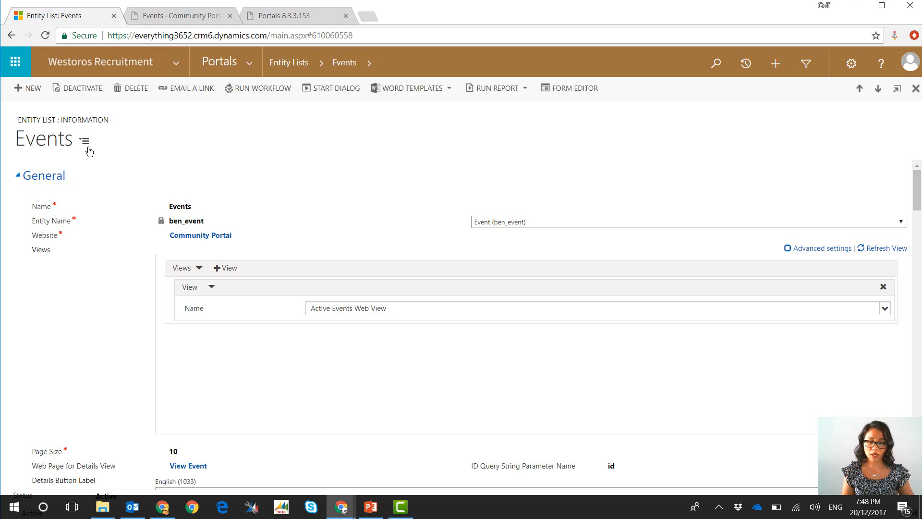
pyautogui.click(84, 141)
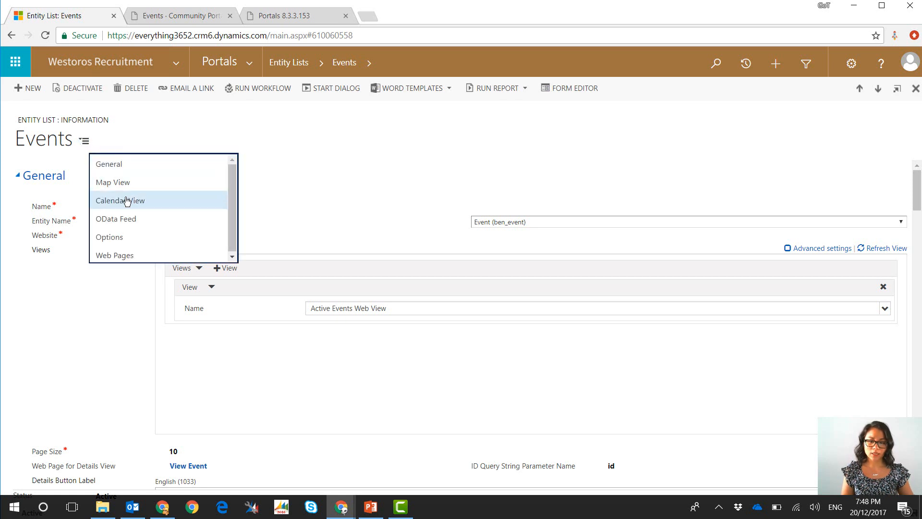
pyautogui.click(120, 200)
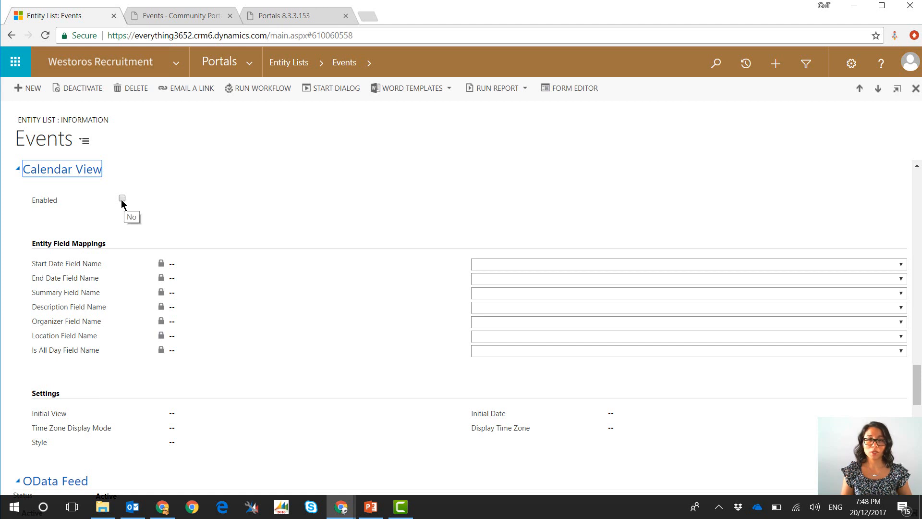
# Step: Enable Calendar View and map Start Date, End Date, Summary, Description and Location
pyautogui.click(122, 198)
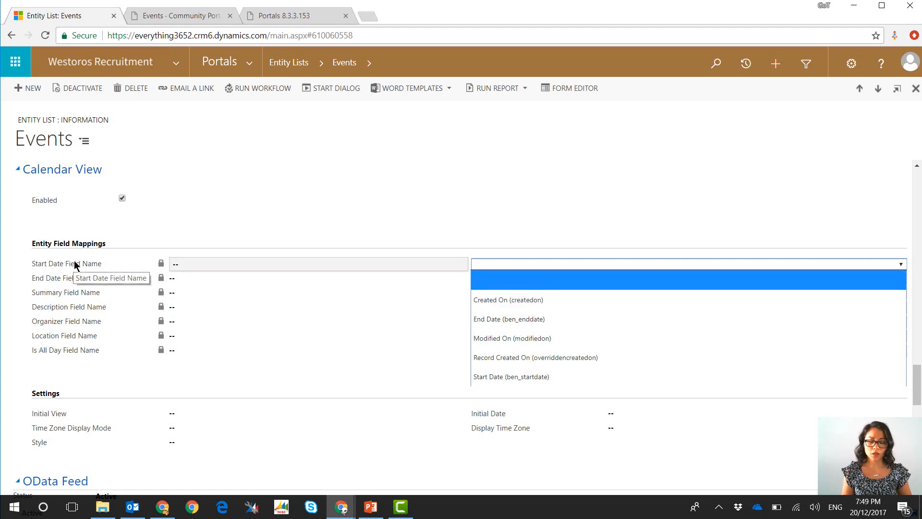
pyautogui.moveTo(529, 299)
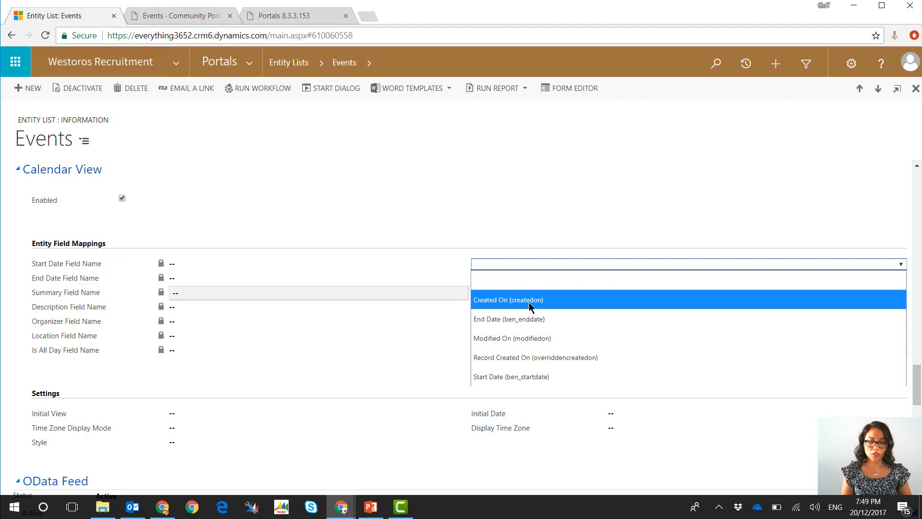
pyautogui.moveTo(535, 357)
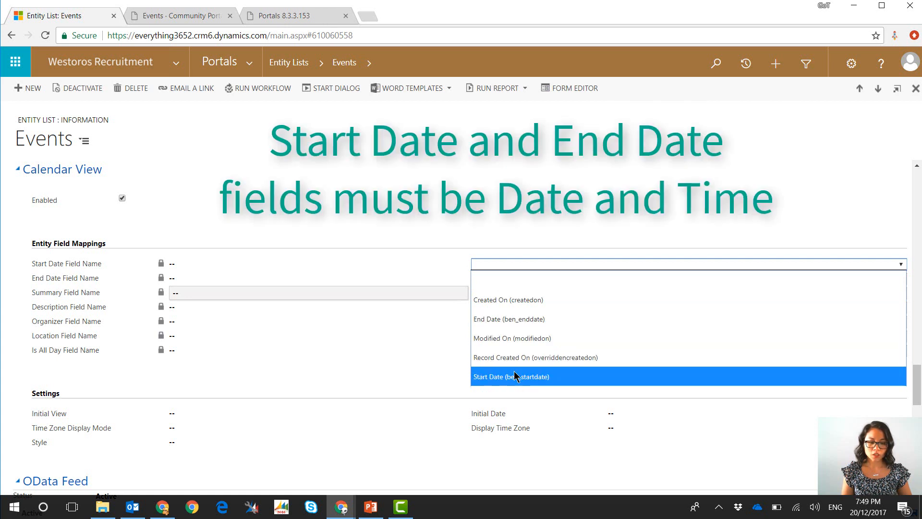
pyautogui.click(510, 377)
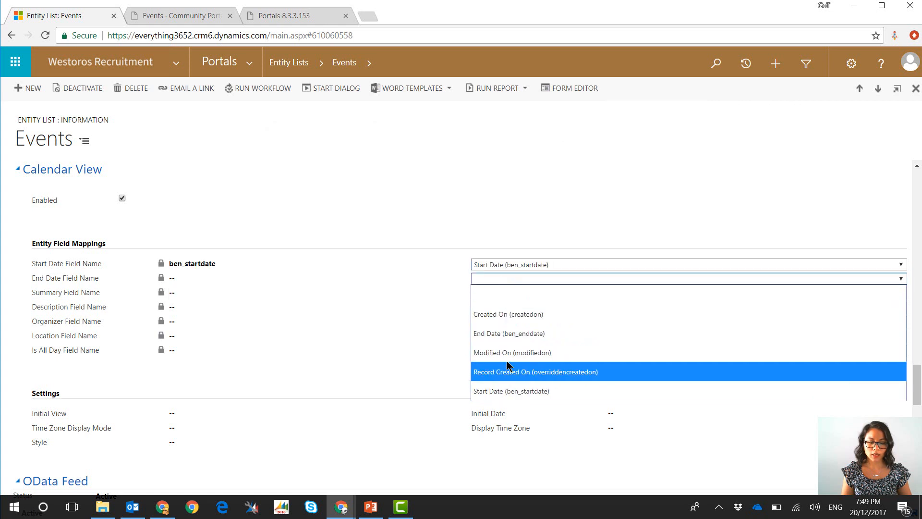
pyautogui.click(509, 333)
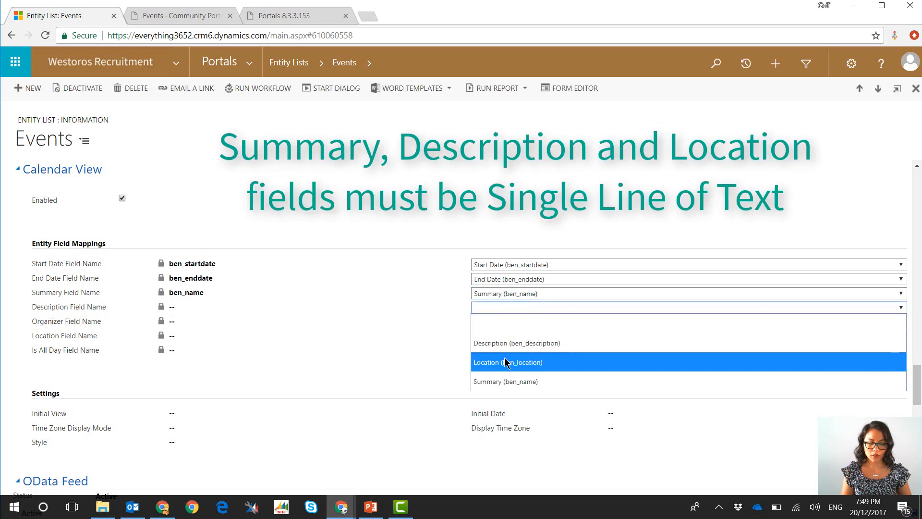
pyautogui.moveTo(506, 347)
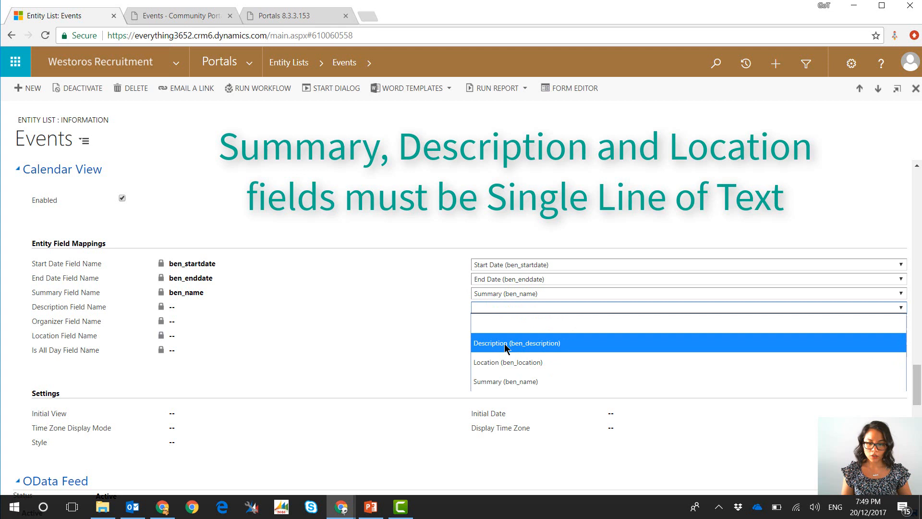
pyautogui.click(516, 343)
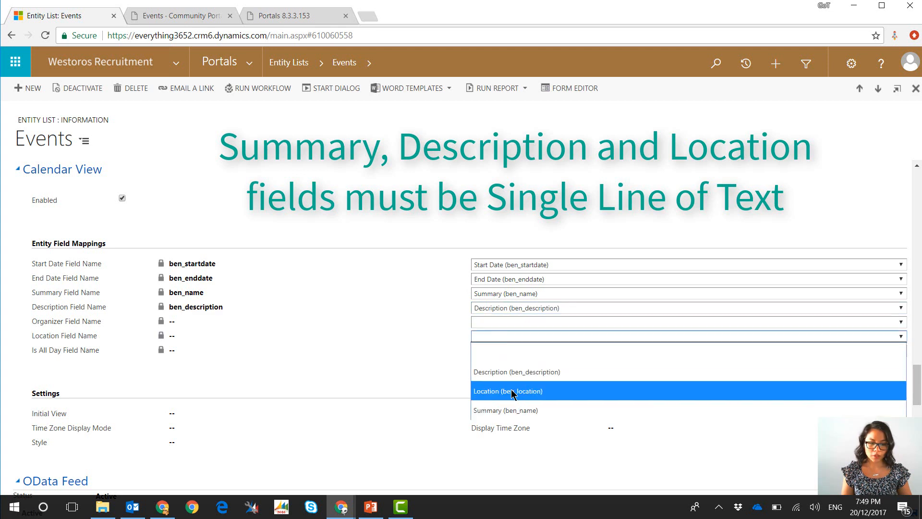
pyautogui.click(507, 390)
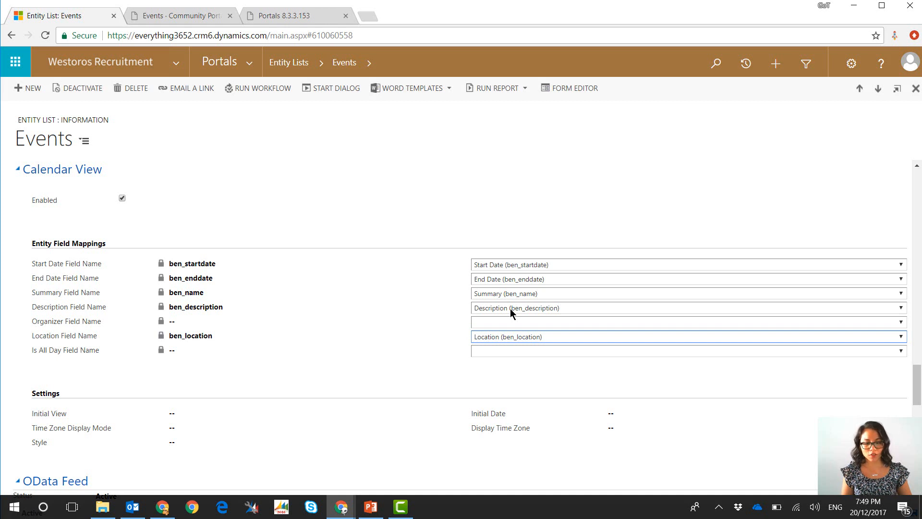
pyautogui.moveTo(498, 327)
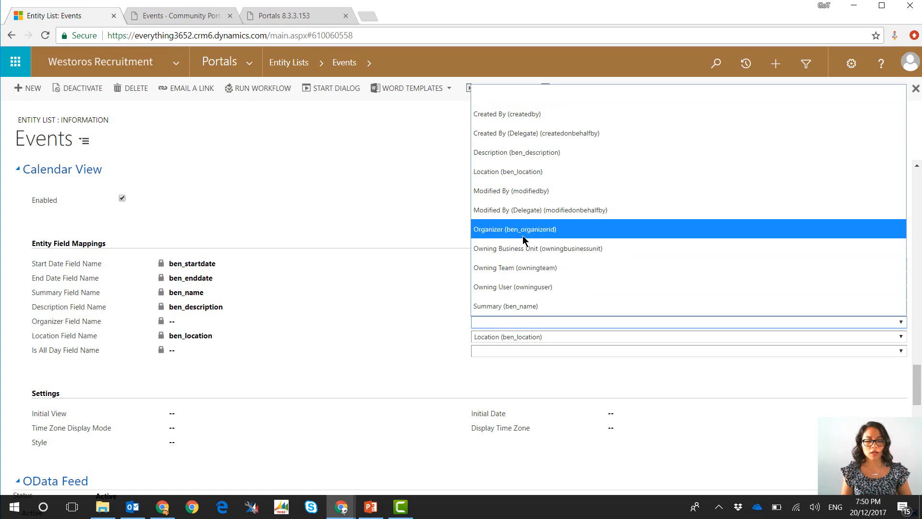
# Step: Map the calendar organizer field to Organizer (ben_organizerid)
pyautogui.click(514, 229)
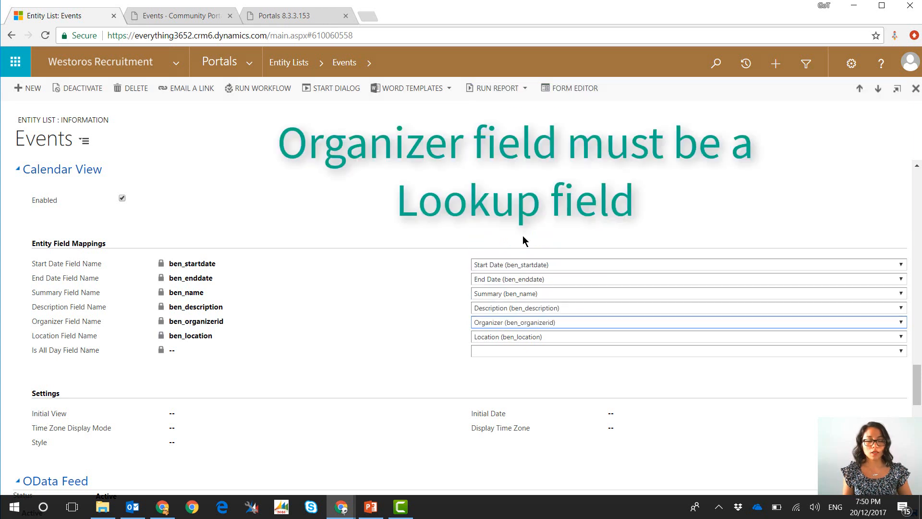
pyautogui.moveTo(490, 338)
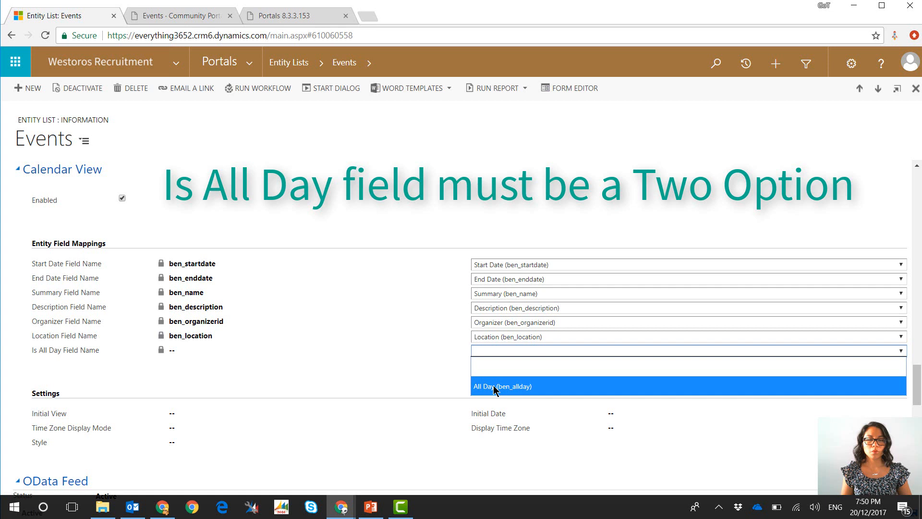
pyautogui.moveTo(518, 396)
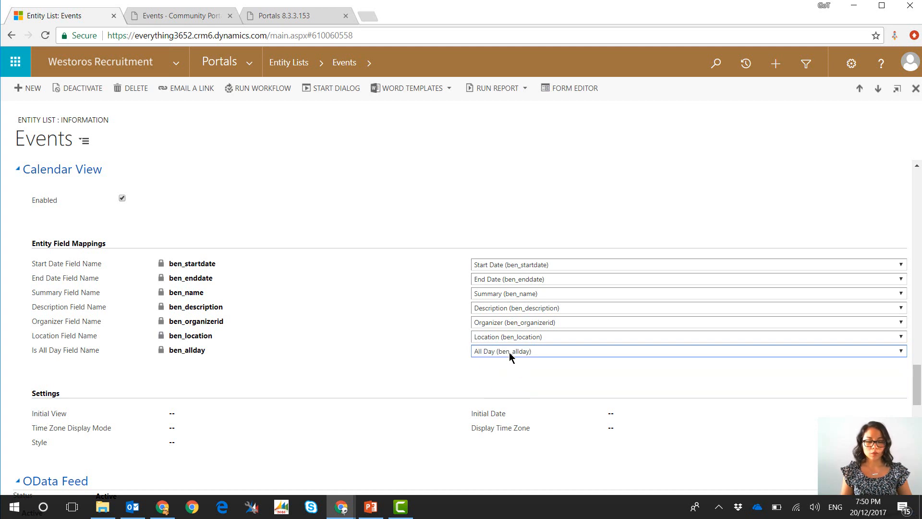
pyautogui.moveTo(296, 385)
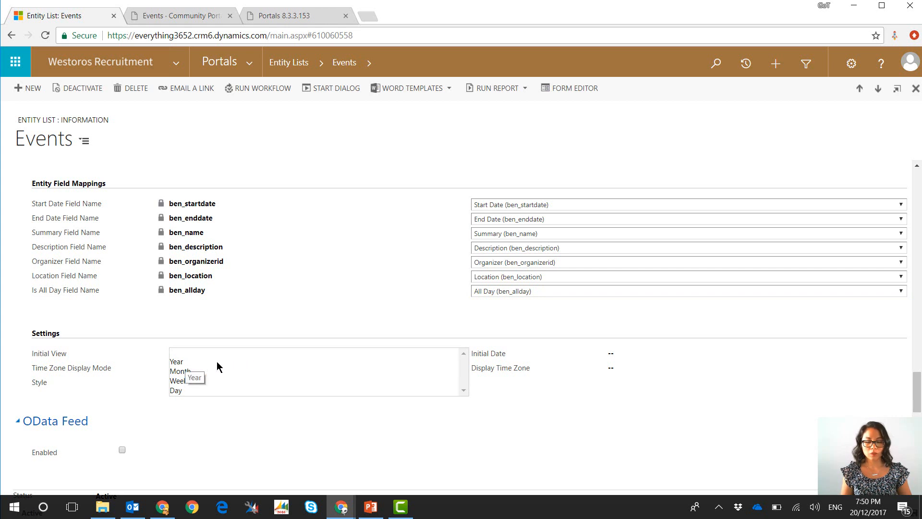
# Step: Set Initial View to Month and time zone to User Local Time Zone, leaving Display Time Zone empty
pyautogui.click(183, 372)
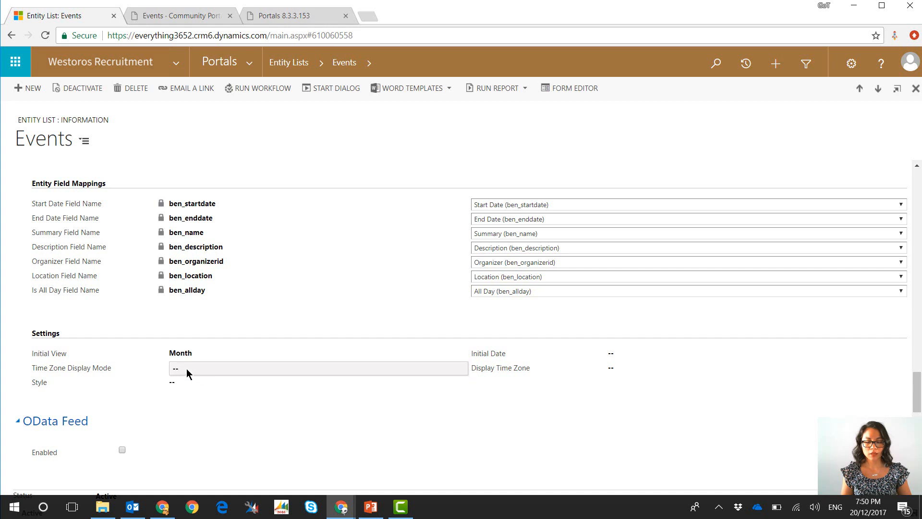
pyautogui.click(317, 367)
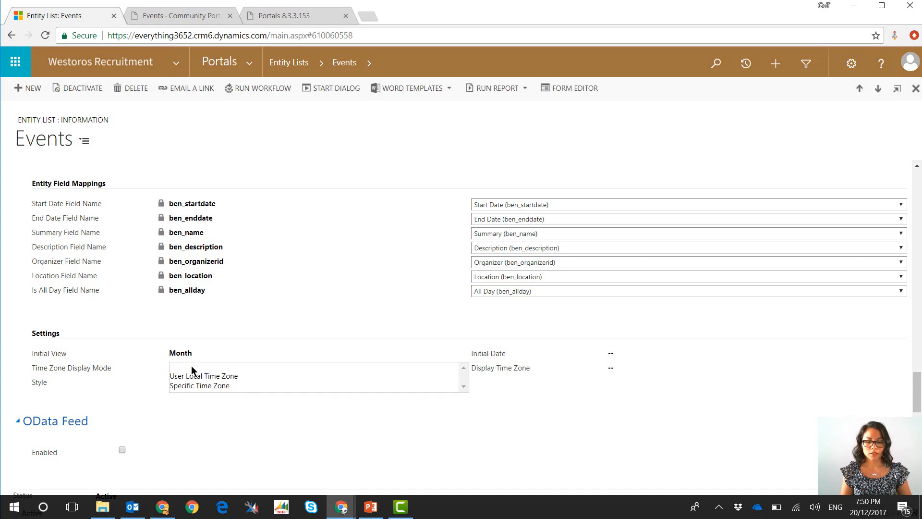
pyautogui.moveTo(206, 380)
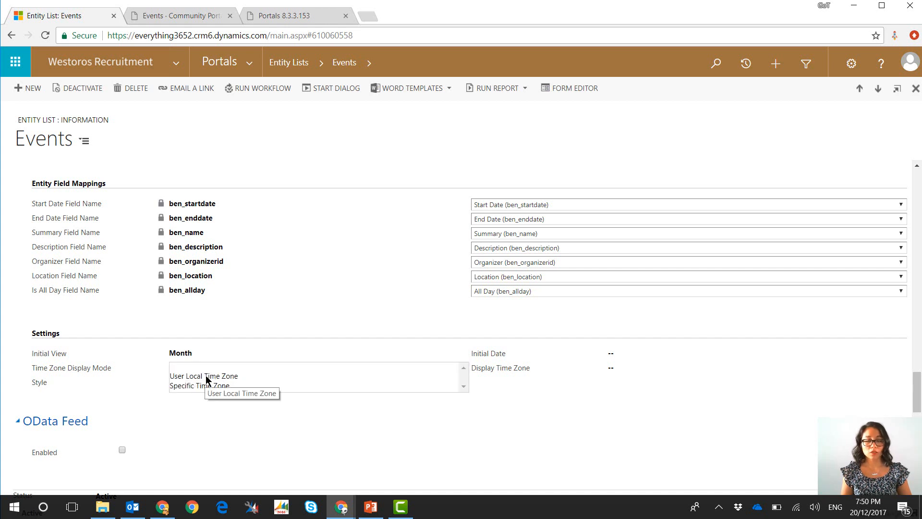
pyautogui.click(204, 375)
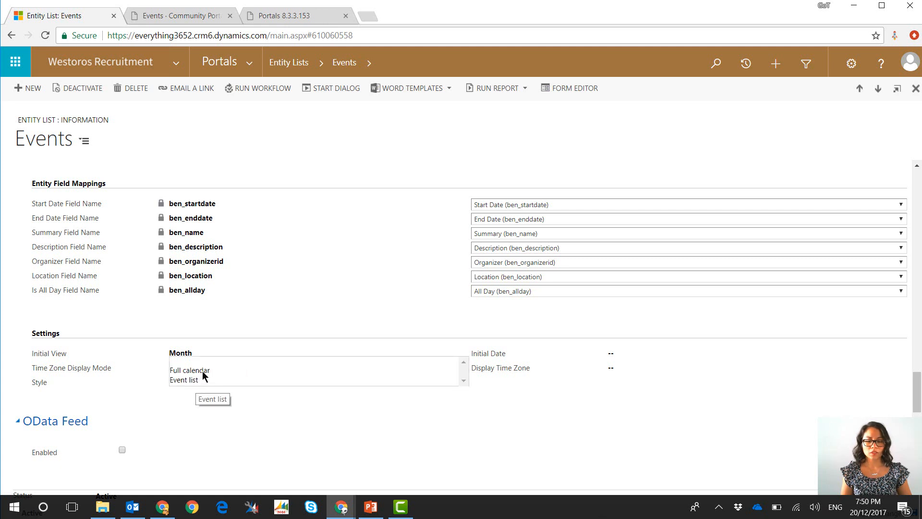
pyautogui.moveTo(189, 370)
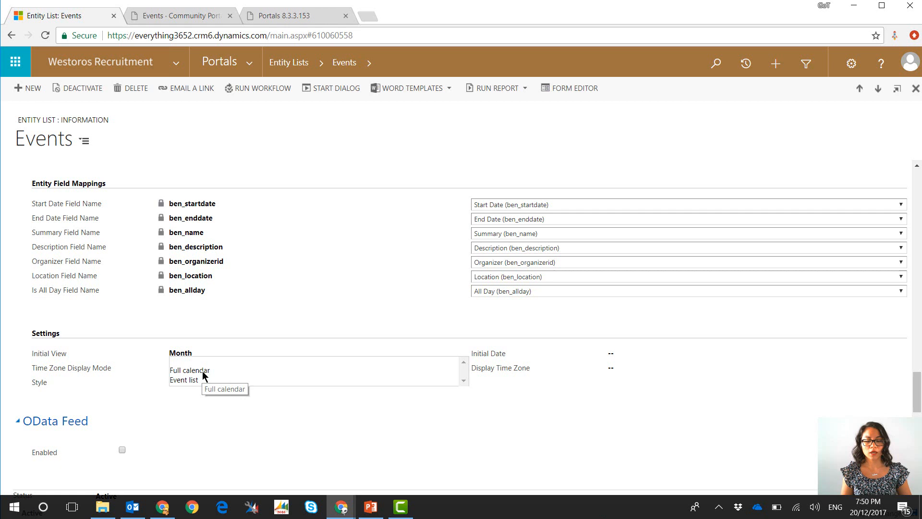
pyautogui.click(190, 370)
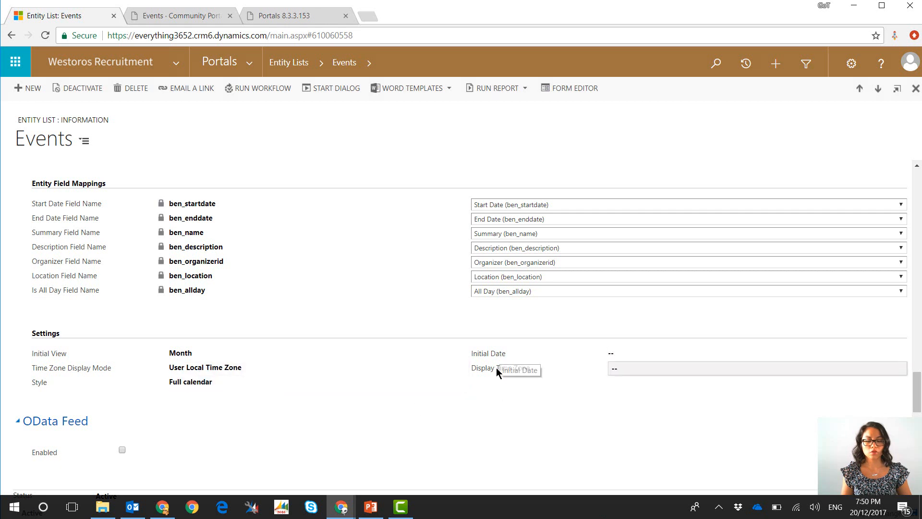
pyautogui.moveTo(485, 401)
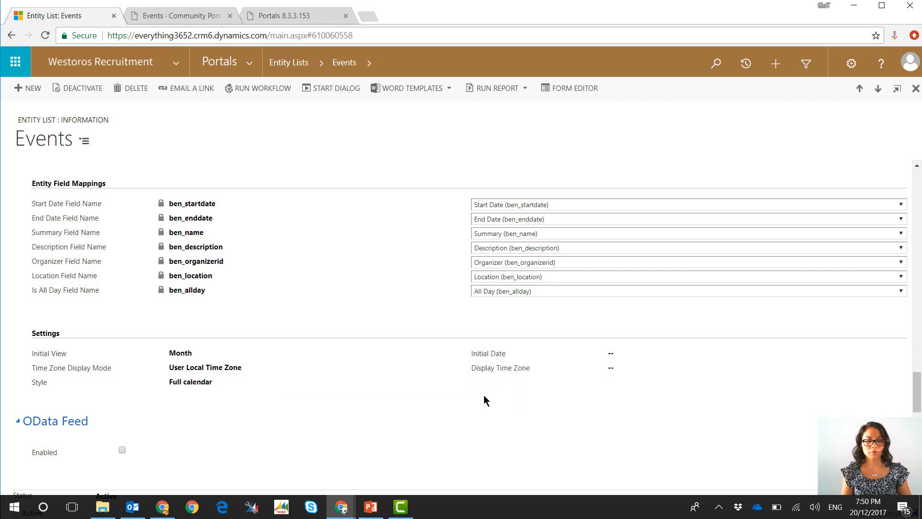
pyautogui.click(179, 15)
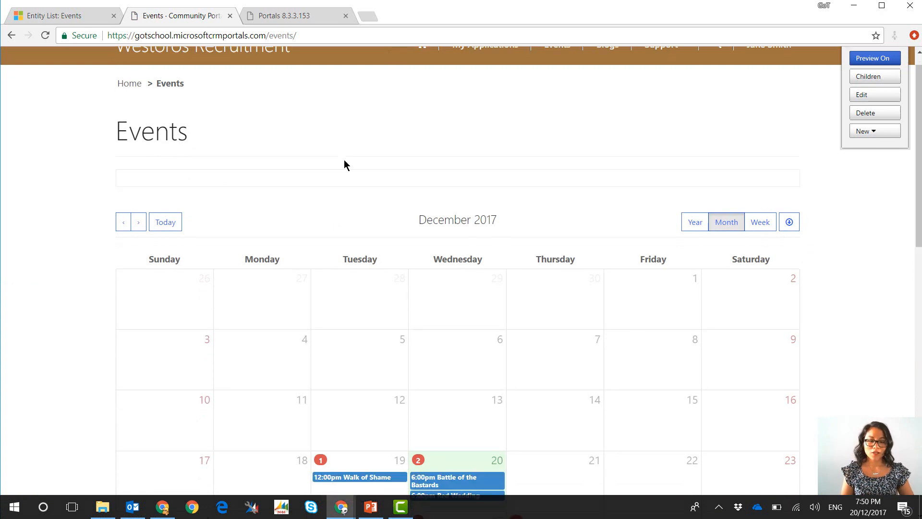
# Step: Expand December 19 on the portal calendar to reveal Walk of Shame, 12–2 PM
pyautogui.scroll(-3)
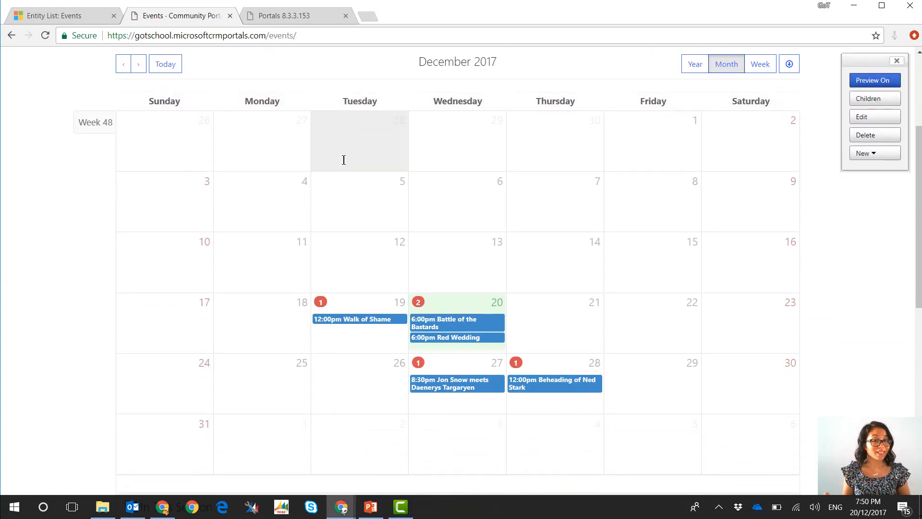
pyautogui.moveTo(349, 165)
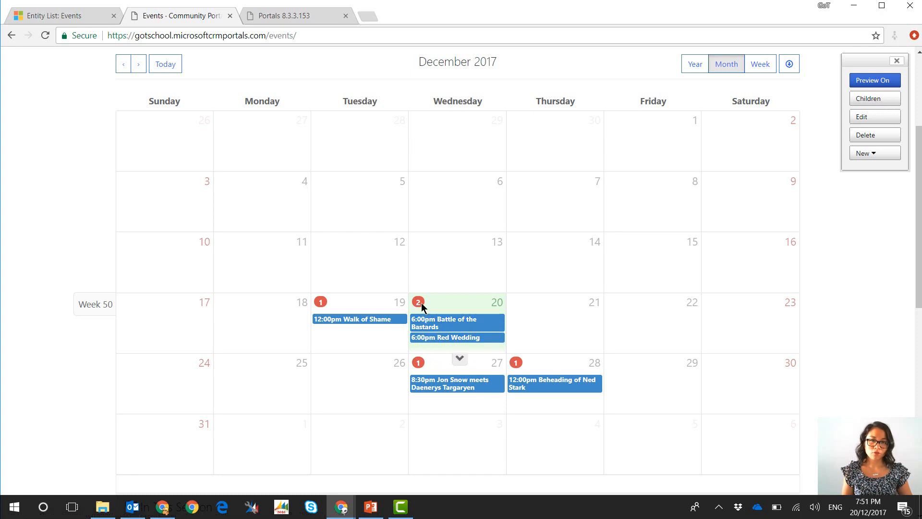
pyautogui.moveTo(465, 328)
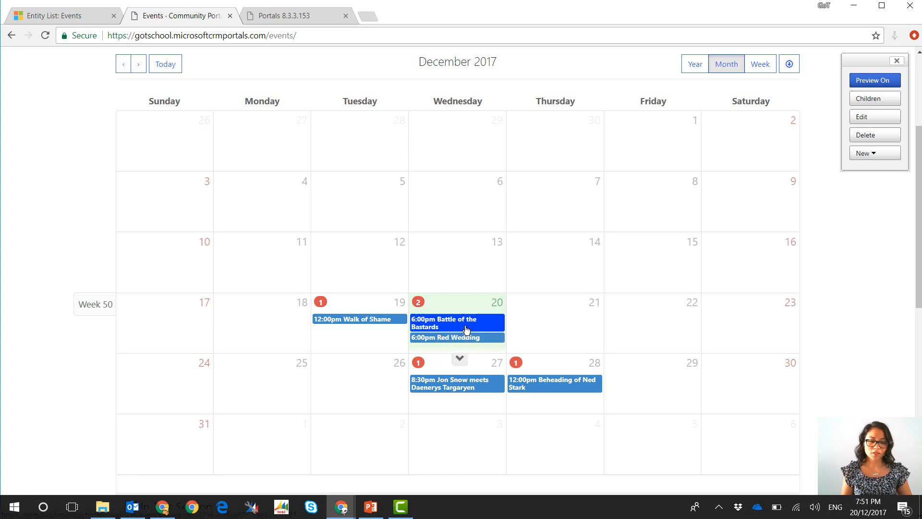
pyautogui.moveTo(417, 302)
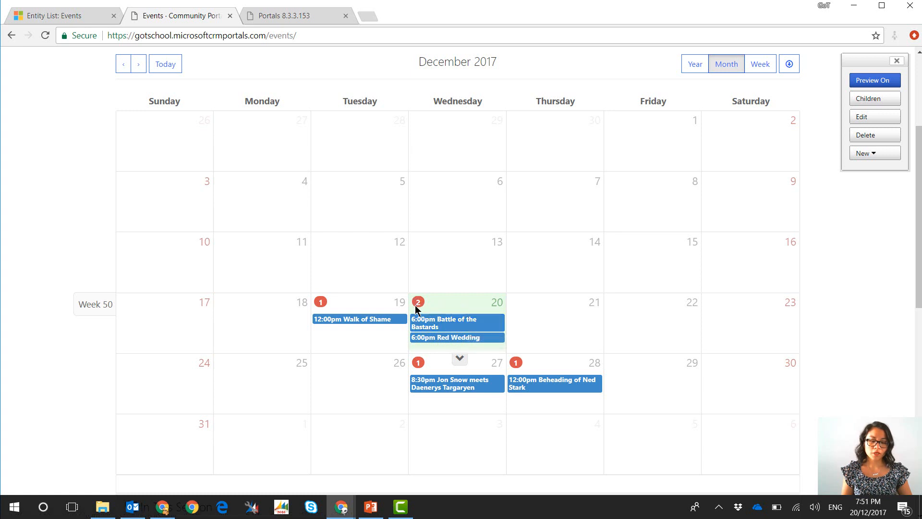
pyautogui.moveTo(415, 310)
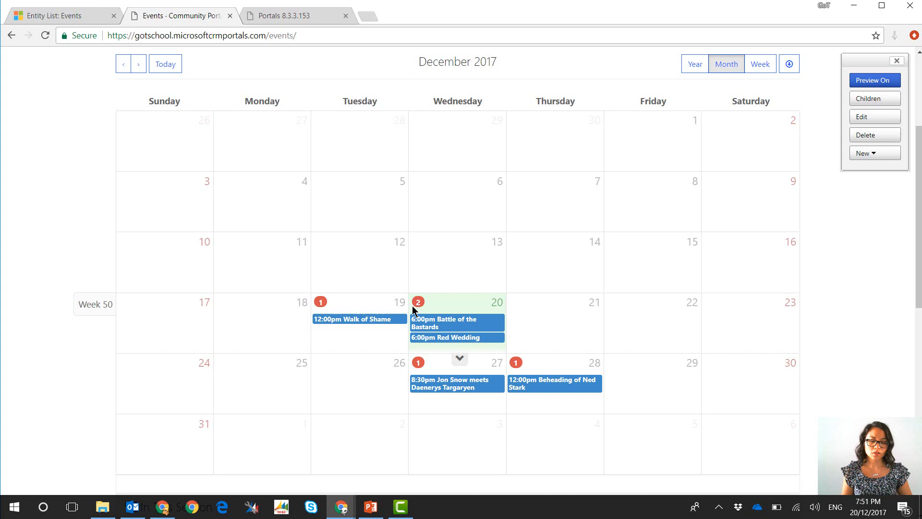
pyautogui.moveTo(408, 348)
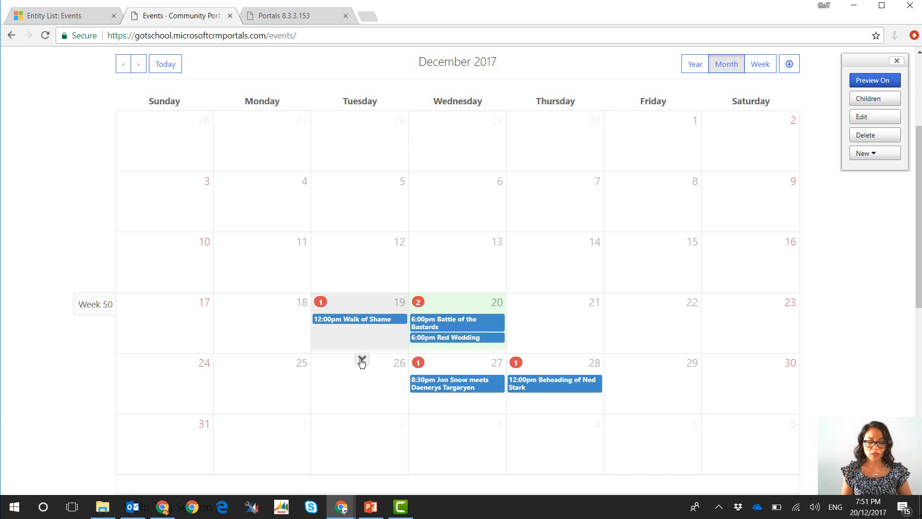
pyautogui.click(357, 319)
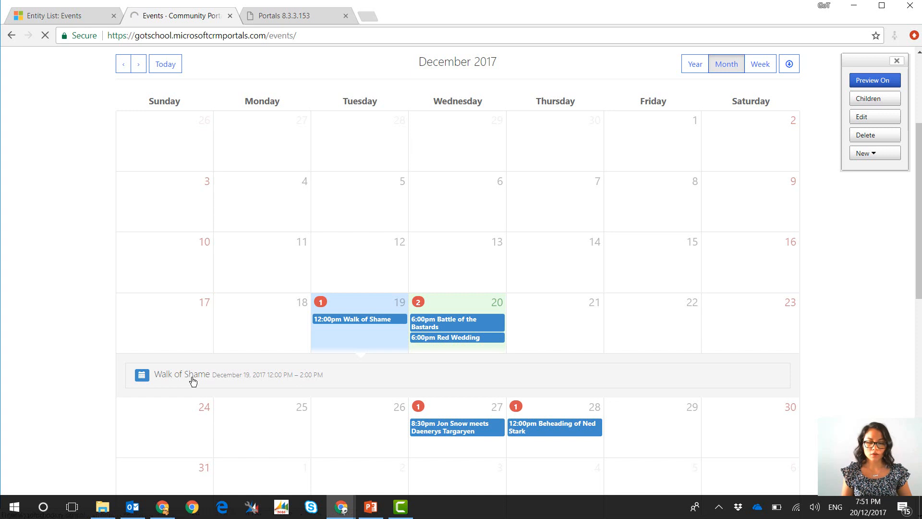
# Step: View the Walk of Shame event page (King's Landing, The Crownlands), then return to Events
pyautogui.click(181, 375)
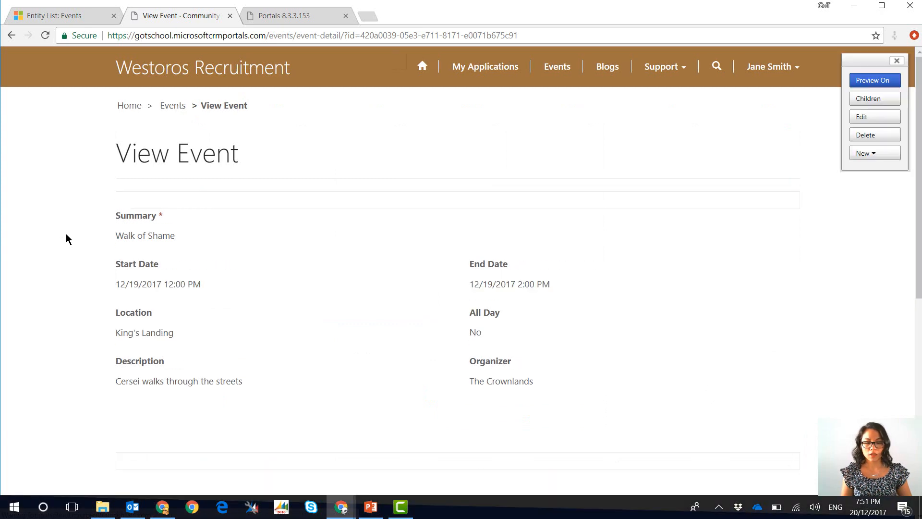
pyautogui.scroll(-3)
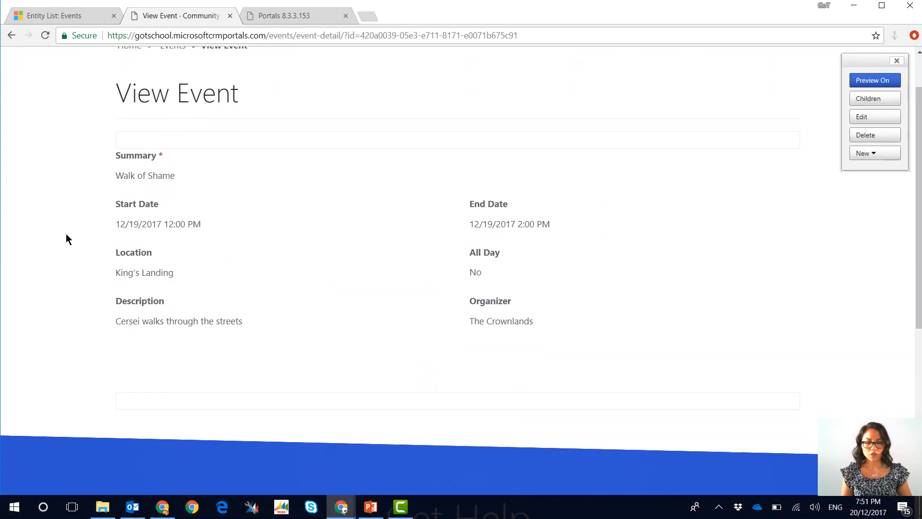
pyautogui.moveTo(163, 336)
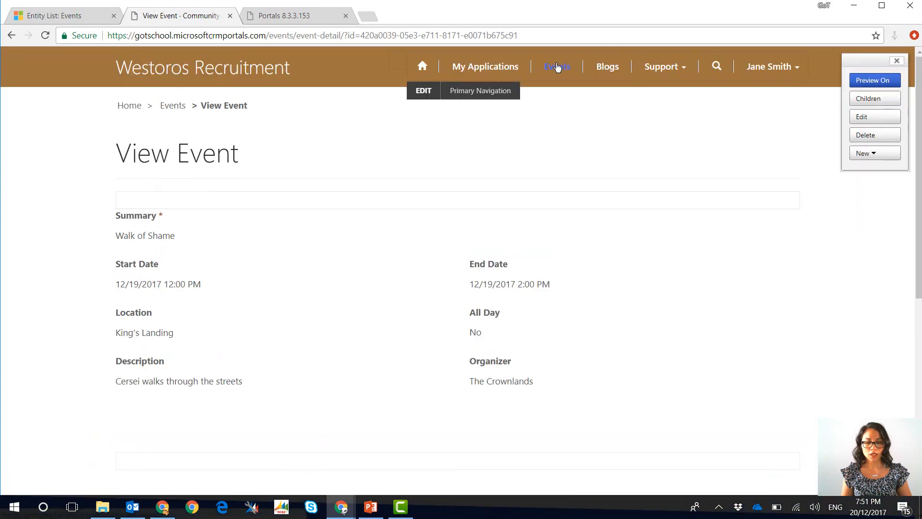
pyautogui.click(556, 65)
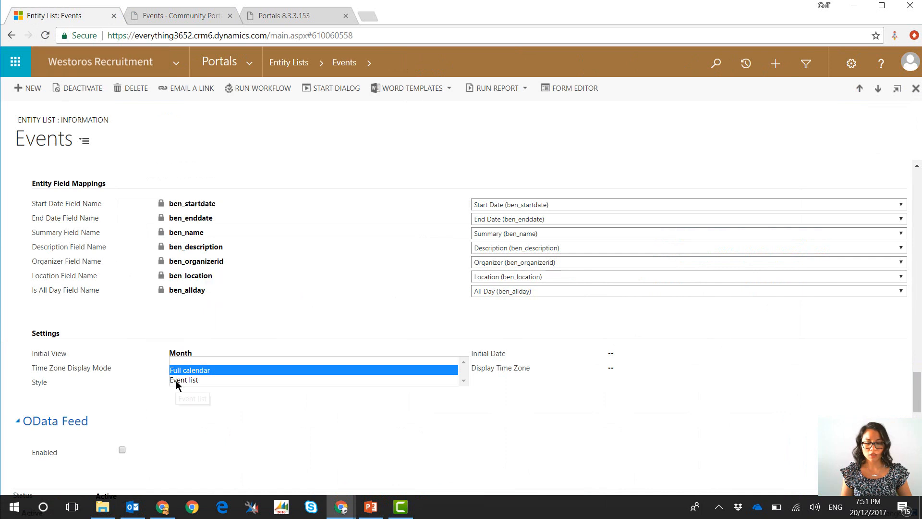
# Step: Set the calendar style to Event list and clear the portal cache on the about page
pyautogui.click(184, 380)
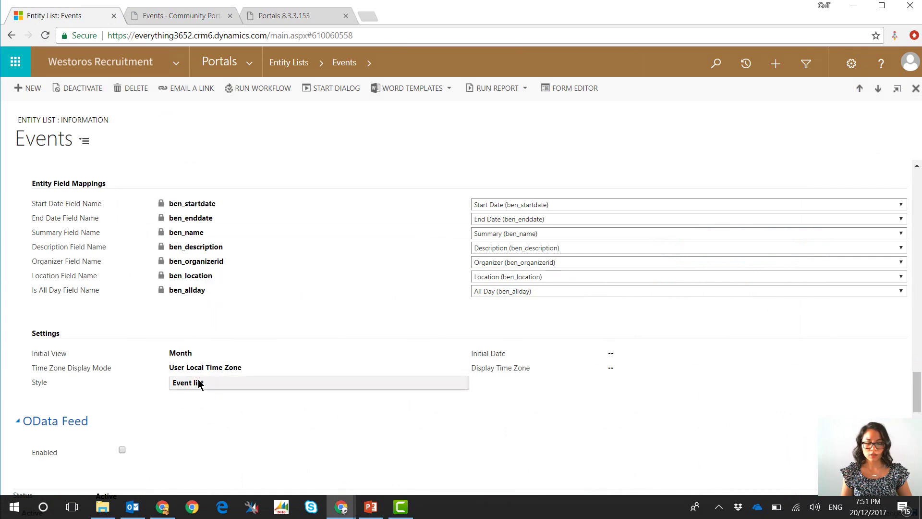
pyautogui.click(179, 15)
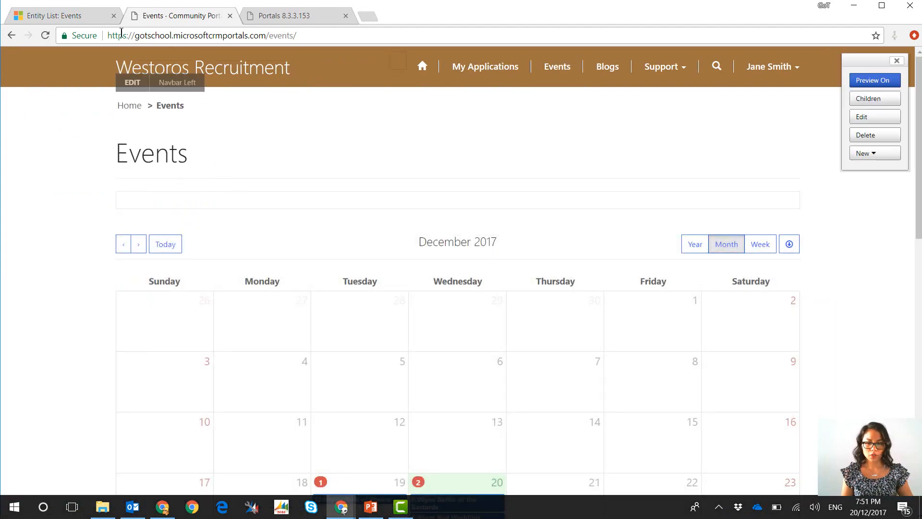
pyautogui.click(297, 16)
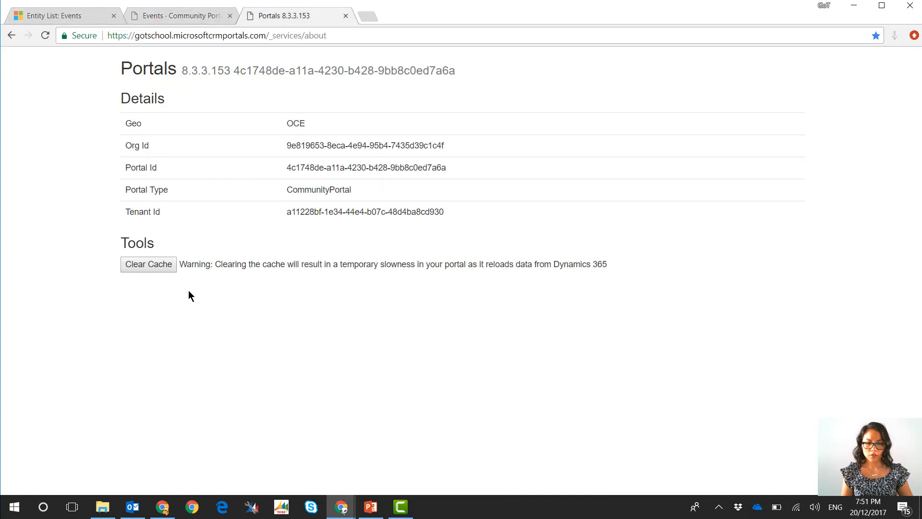
pyautogui.moveTo(148, 264)
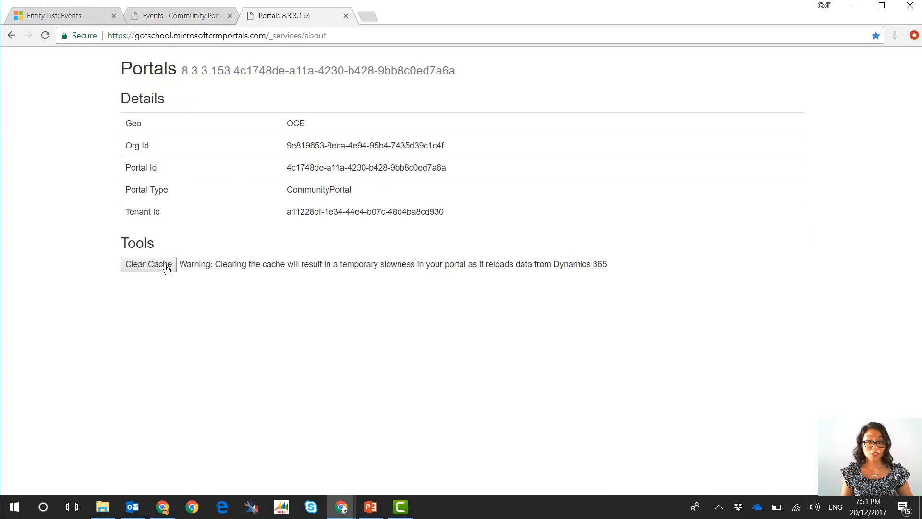
pyautogui.click(179, 16)
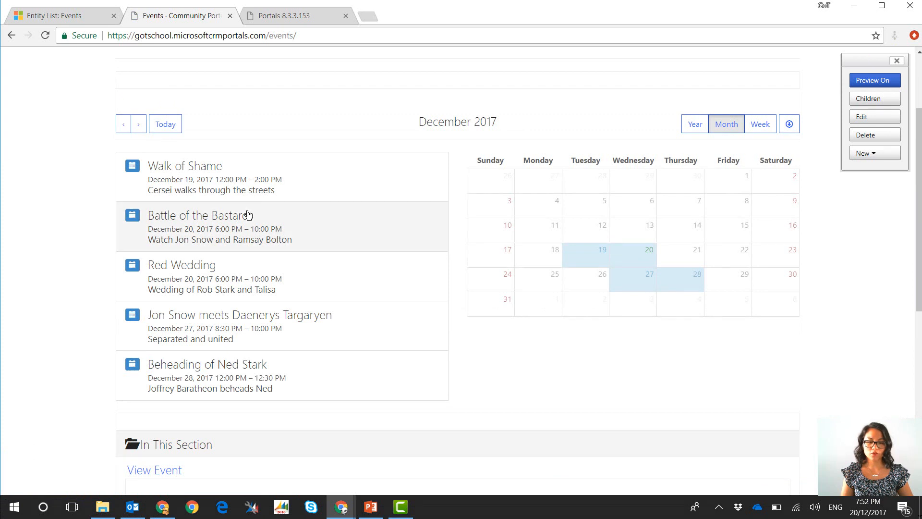
pyautogui.moveTo(610, 265)
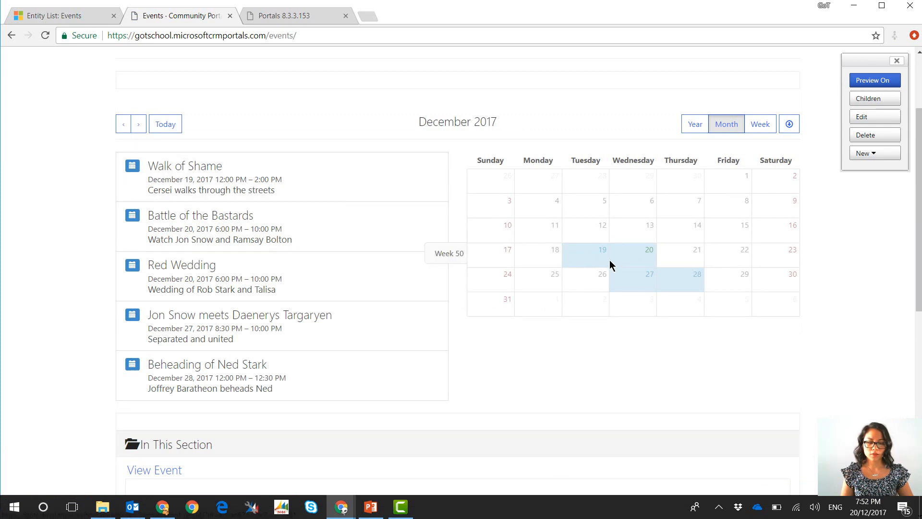
pyautogui.moveTo(657, 294)
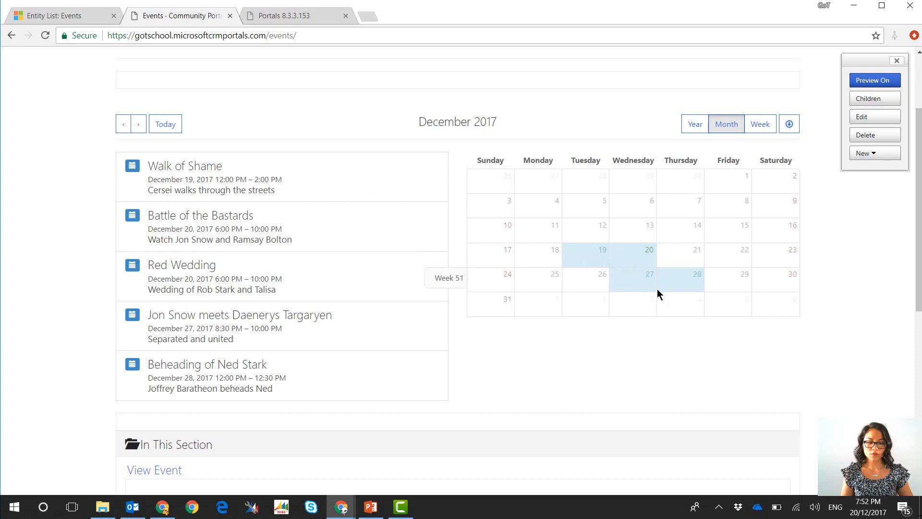
pyautogui.moveTo(249, 274)
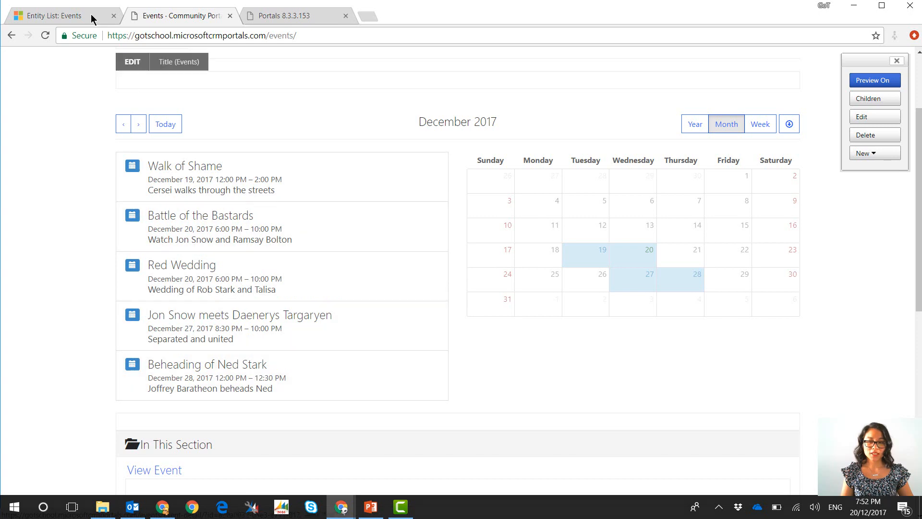
# Step: Return to the Entity List: Events settings showing the calendar style choices
pyautogui.click(63, 15)
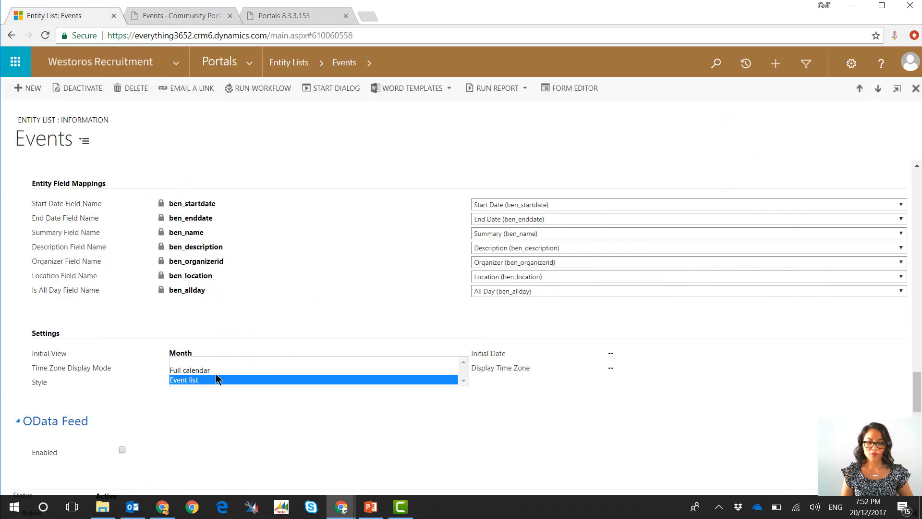
# Step: Clear the portal cache again from the _services/about page and switch to Events
pyautogui.click(288, 16)
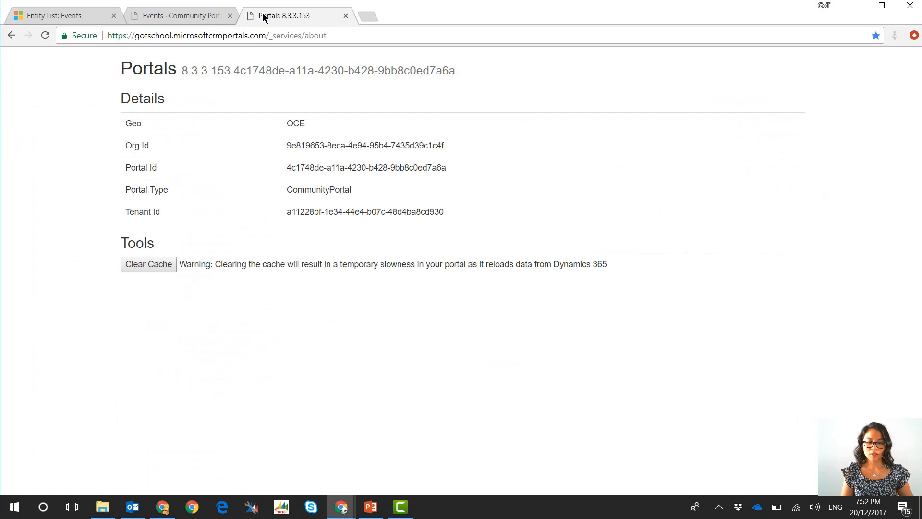
pyautogui.click(148, 264)
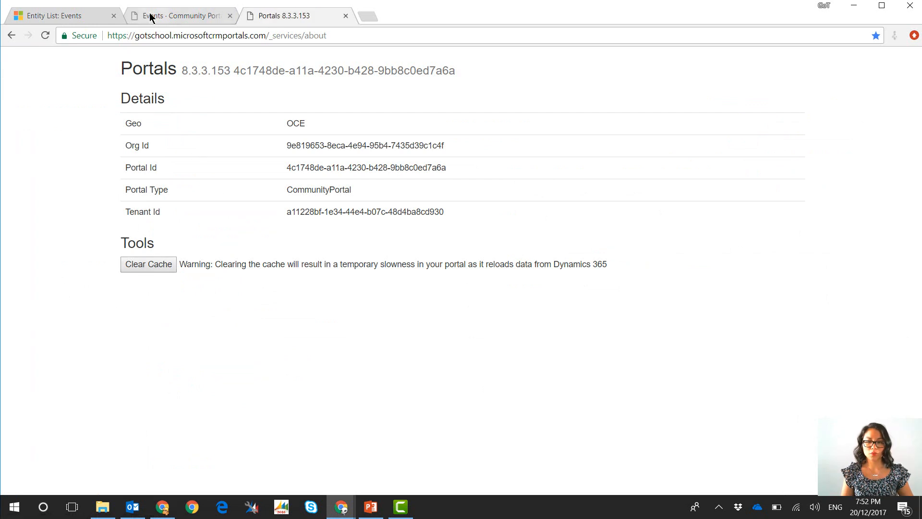
pyautogui.click(180, 15)
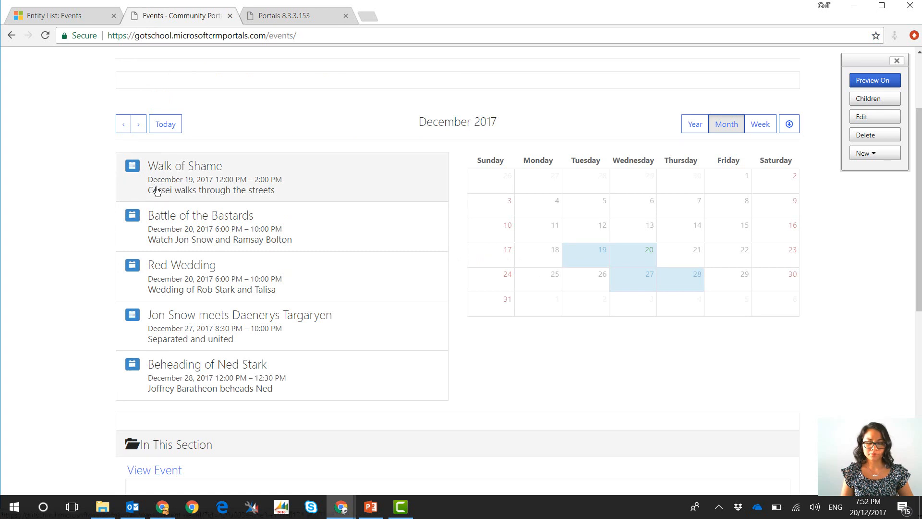
pyautogui.moveTo(166, 184)
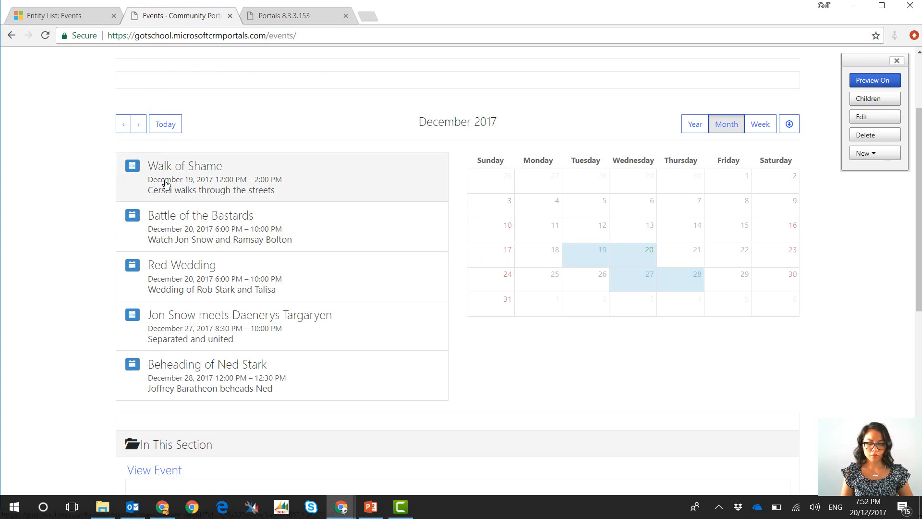
pyautogui.moveTo(506, 375)
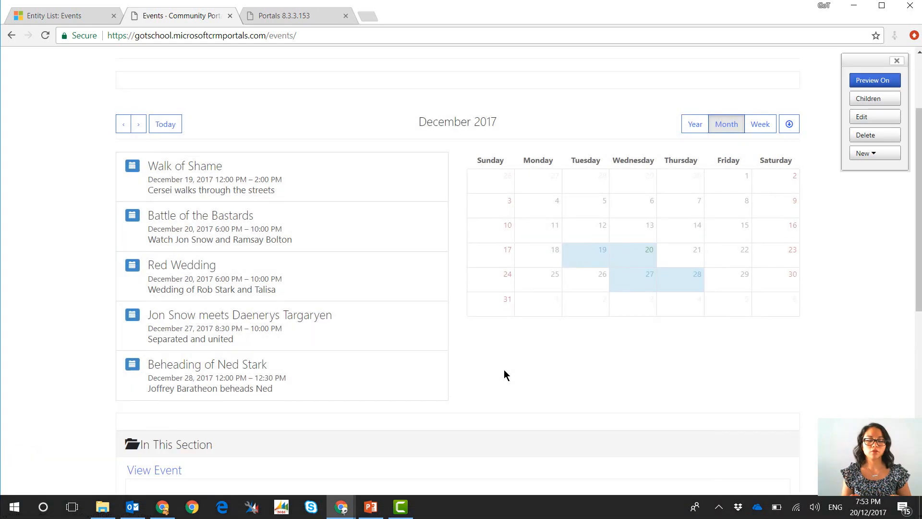
# Step: Revisit the portal tools page, then reload and scroll the Events page
pyautogui.click(297, 15)
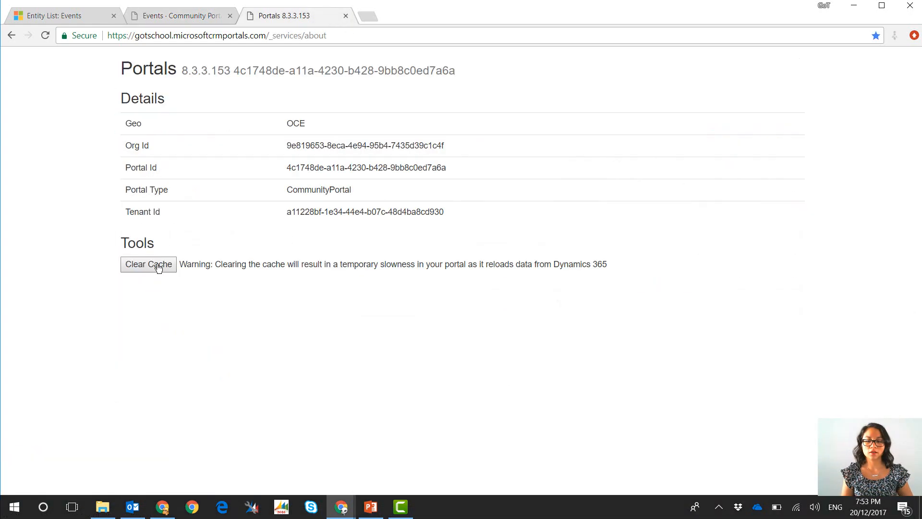
pyautogui.moveTo(179, 15)
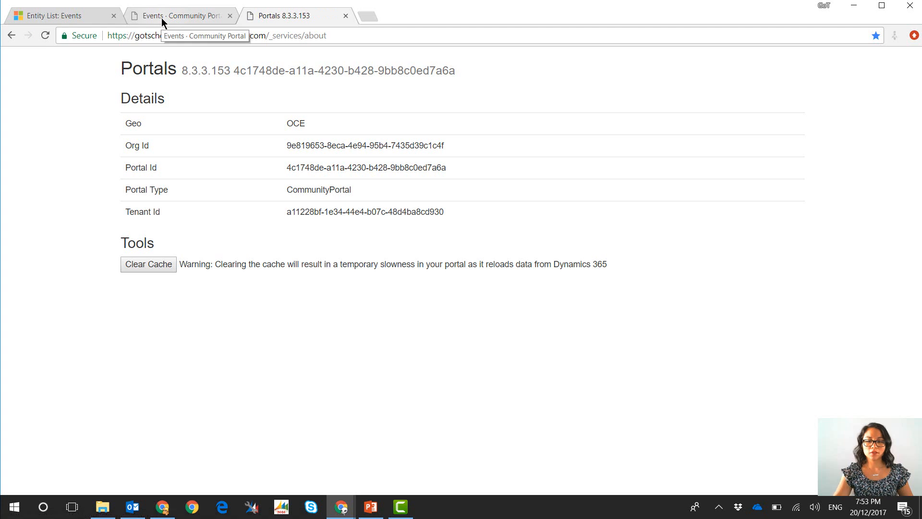
pyautogui.click(179, 16)
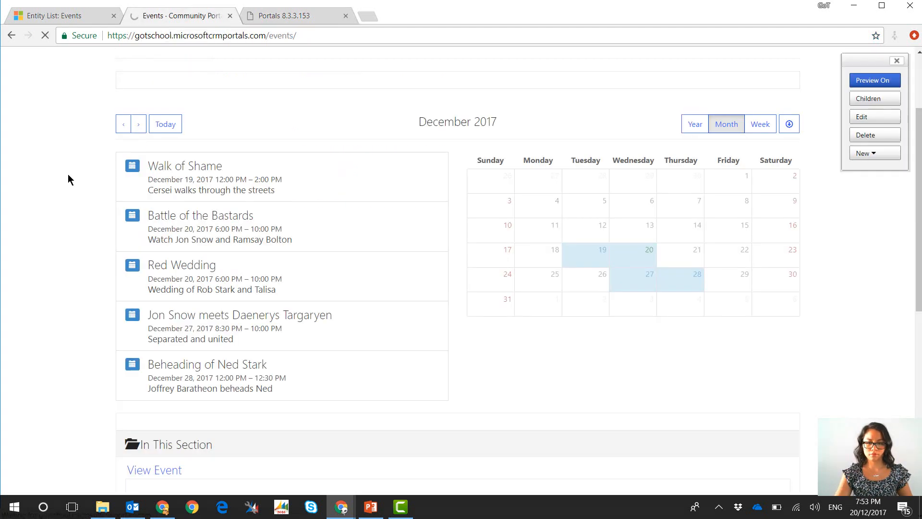
pyautogui.scroll(-3)
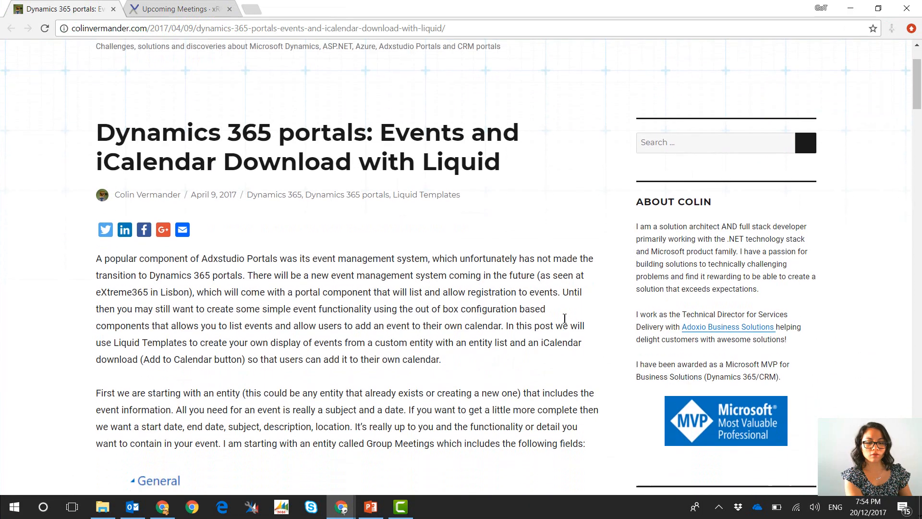
# Step: Read the events blog post and Upcoming Meetings page, then reopen the portal December 2017 calendar
pyautogui.scroll(-3)
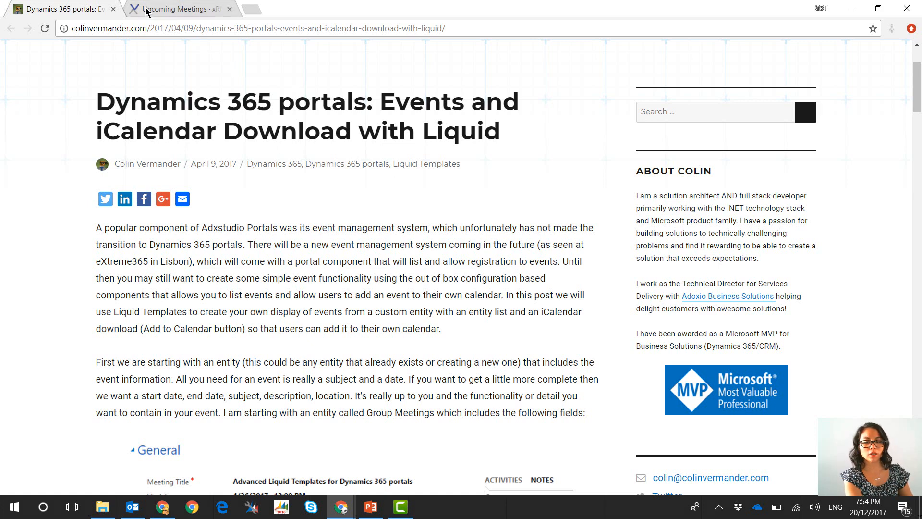
pyautogui.click(174, 8)
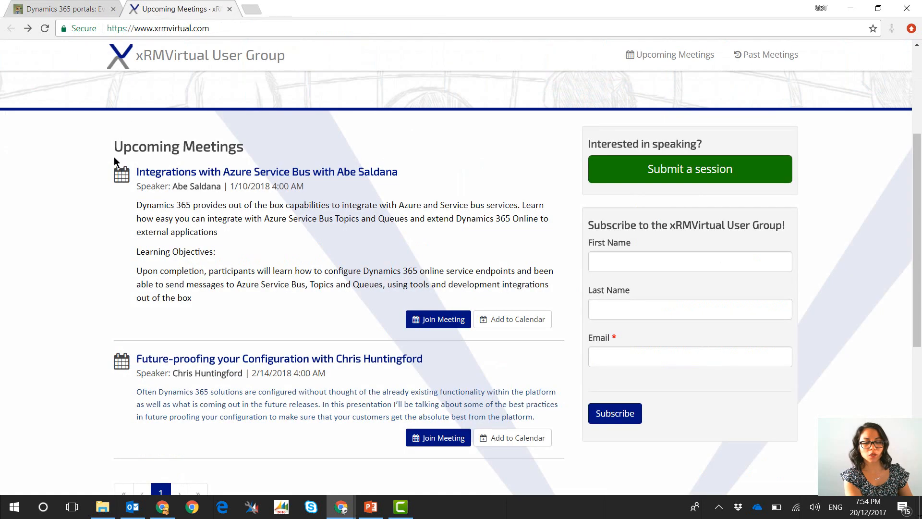
pyautogui.moveTo(281, 167)
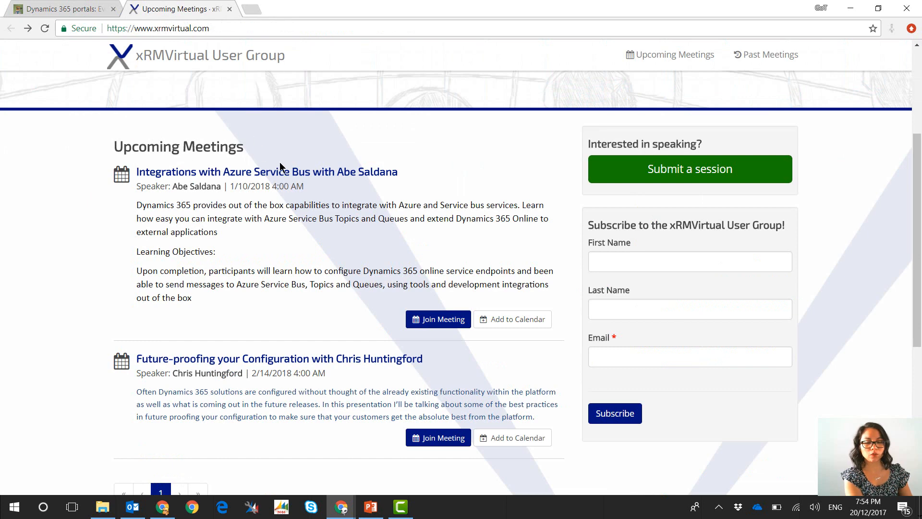
pyautogui.moveTo(75, 145)
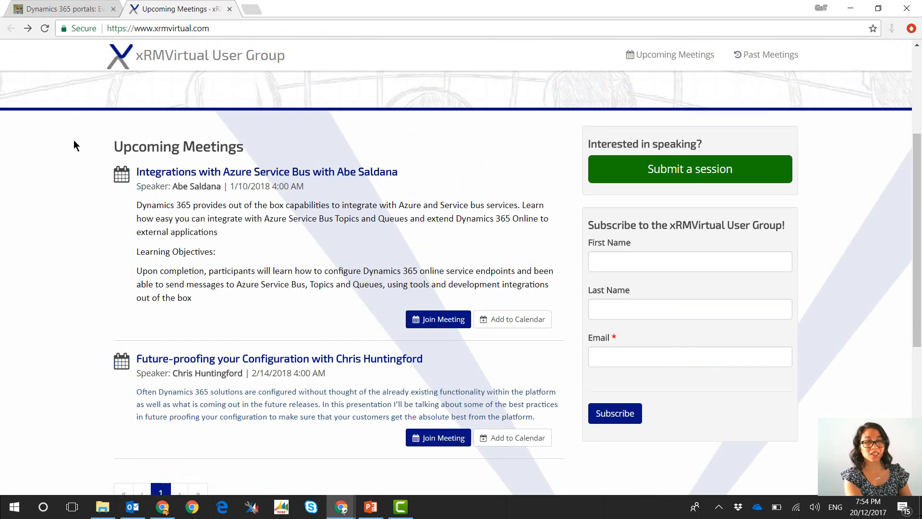
pyautogui.scroll(-3)
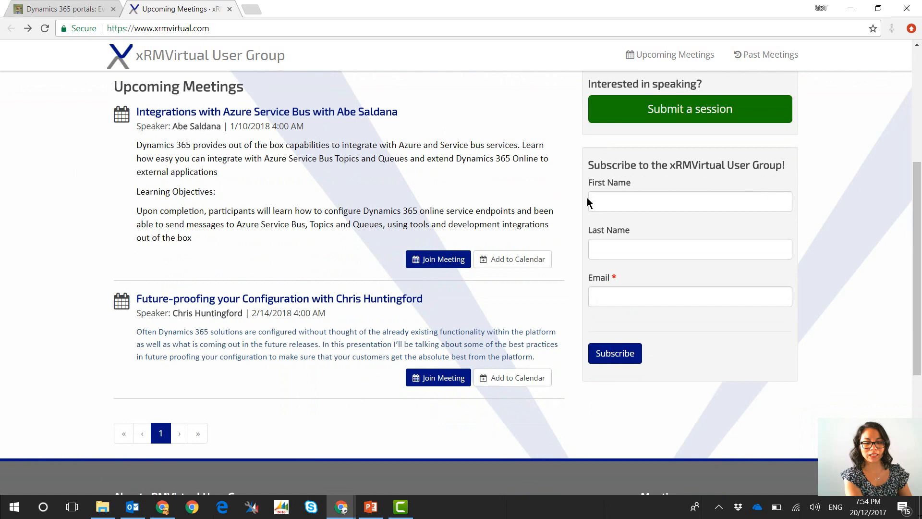
pyautogui.scroll(3)
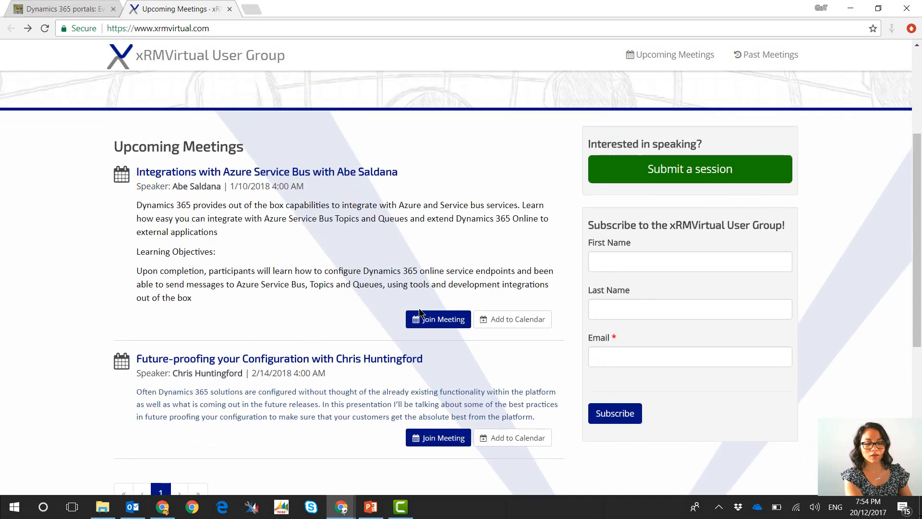
pyautogui.moveTo(438, 319)
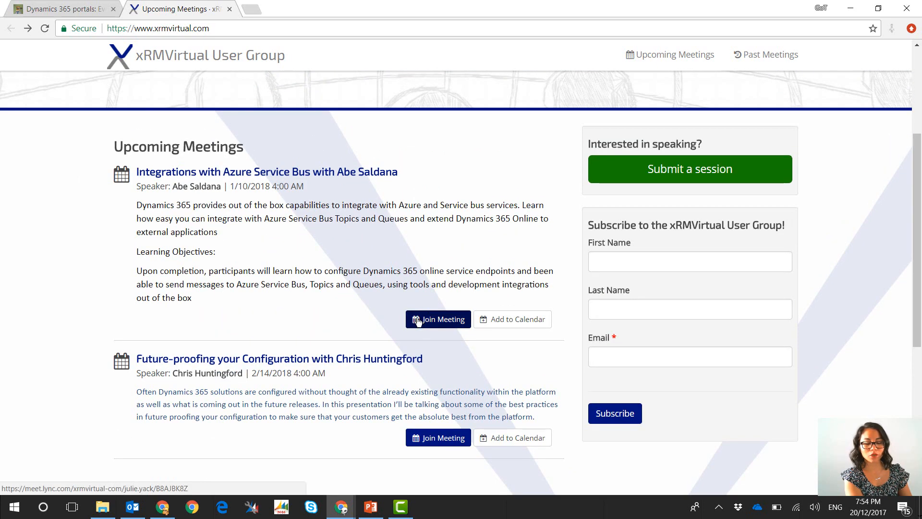
pyautogui.moveTo(512, 318)
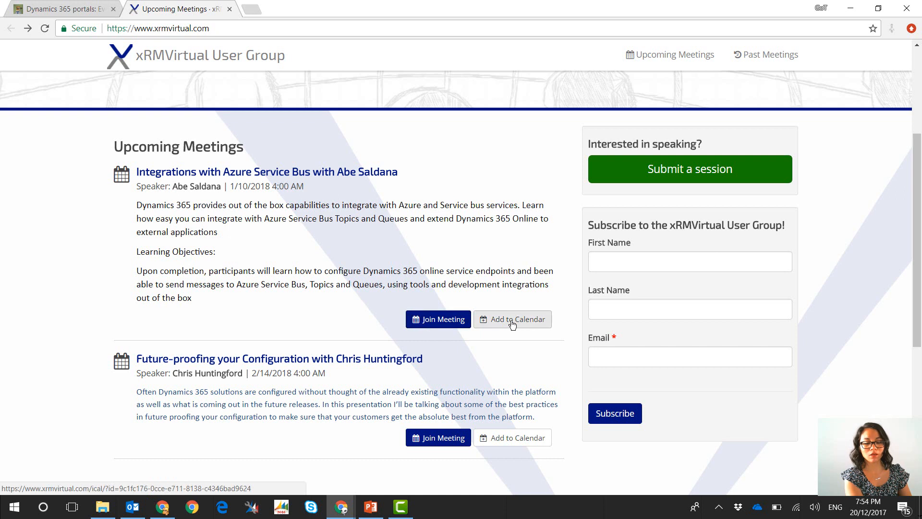
pyautogui.moveTo(300, 144)
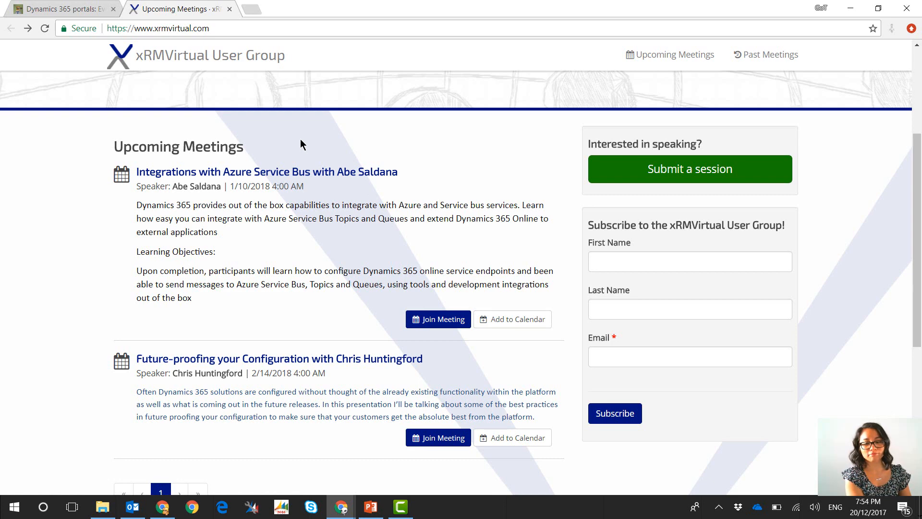
pyautogui.click(62, 9)
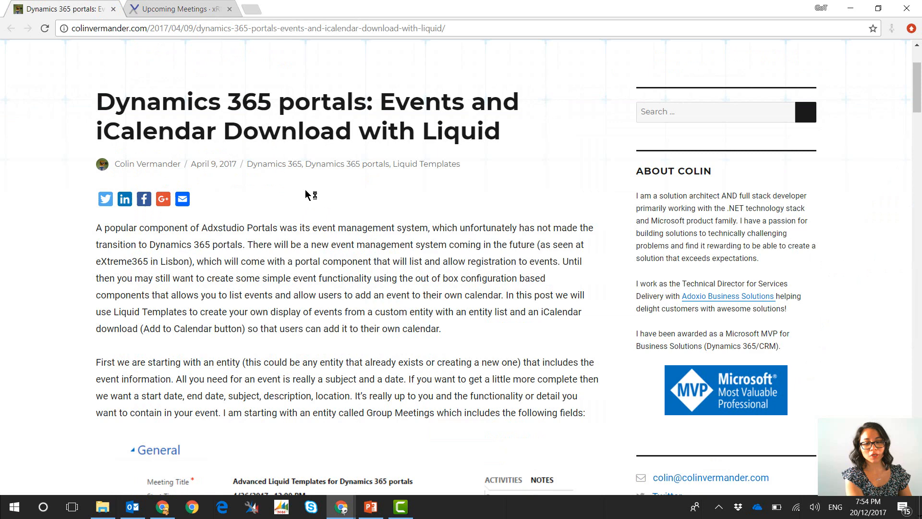
pyautogui.moveTo(344, 218)
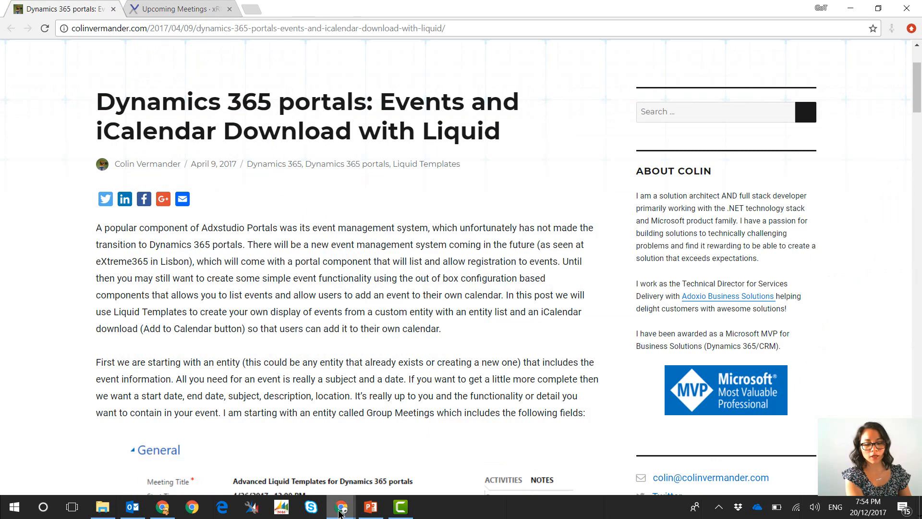
pyautogui.click(179, 16)
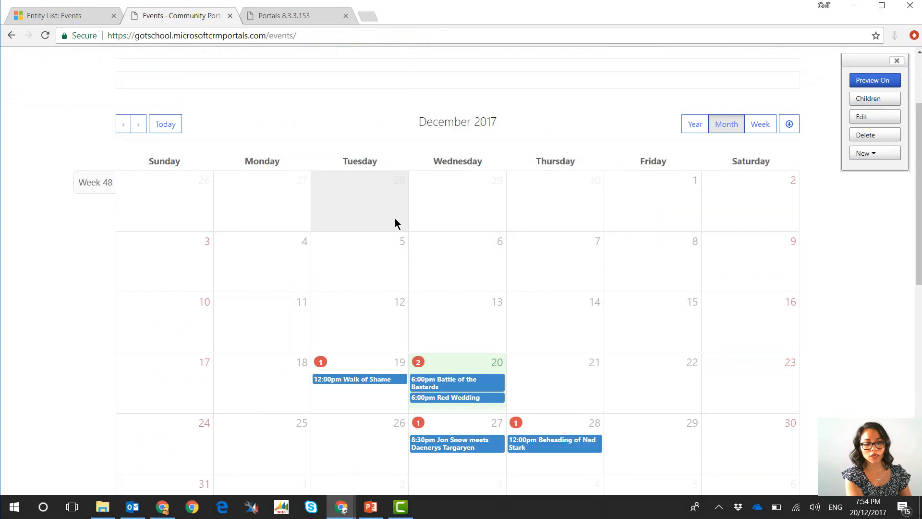
# Step: Open the December 19 '12:00pm Walk of Shame' calendar entry to view its event details
pyautogui.click(359, 378)
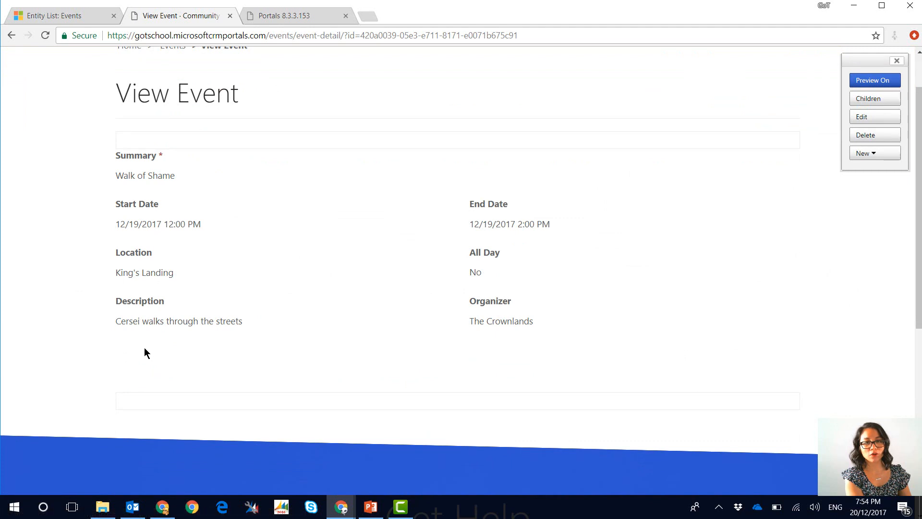
pyautogui.moveTo(153, 353)
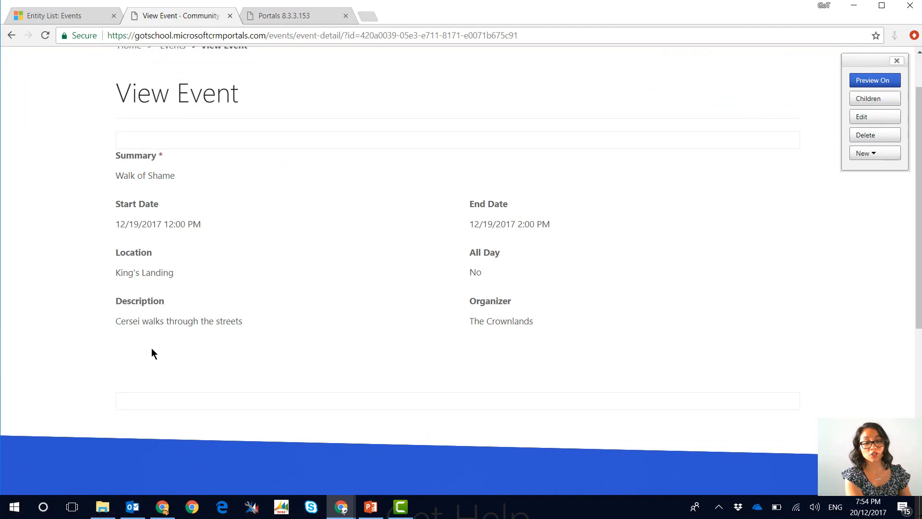